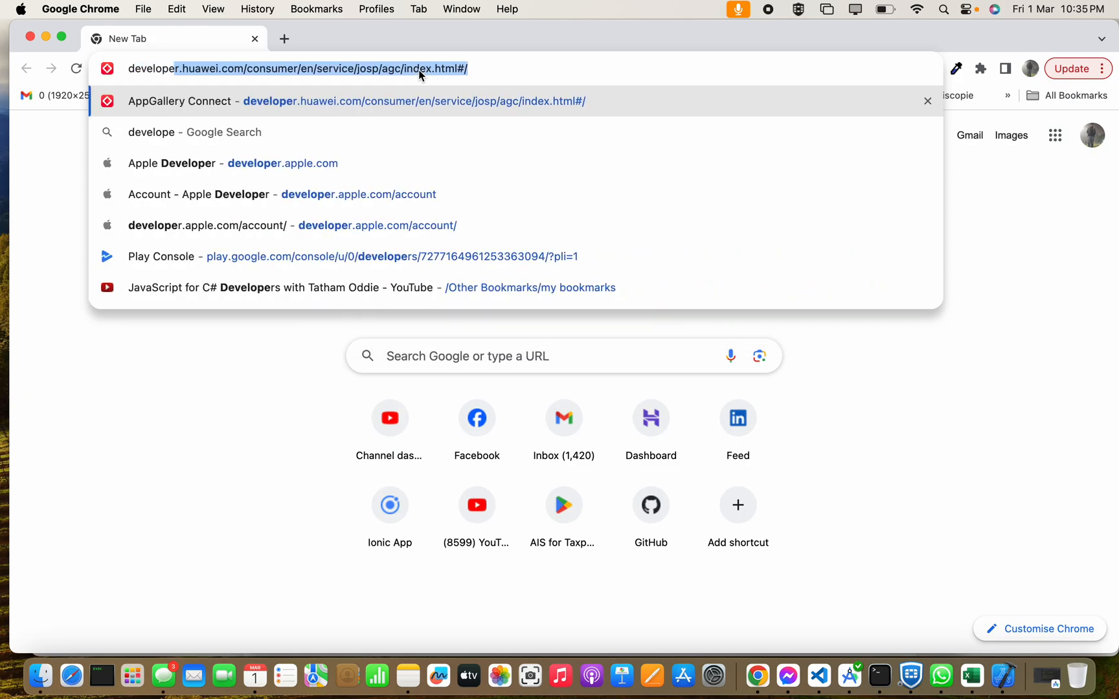
# Go to developer.apple.com from the address bar suggestion, then to the Account page
pyautogui.click(282, 162)
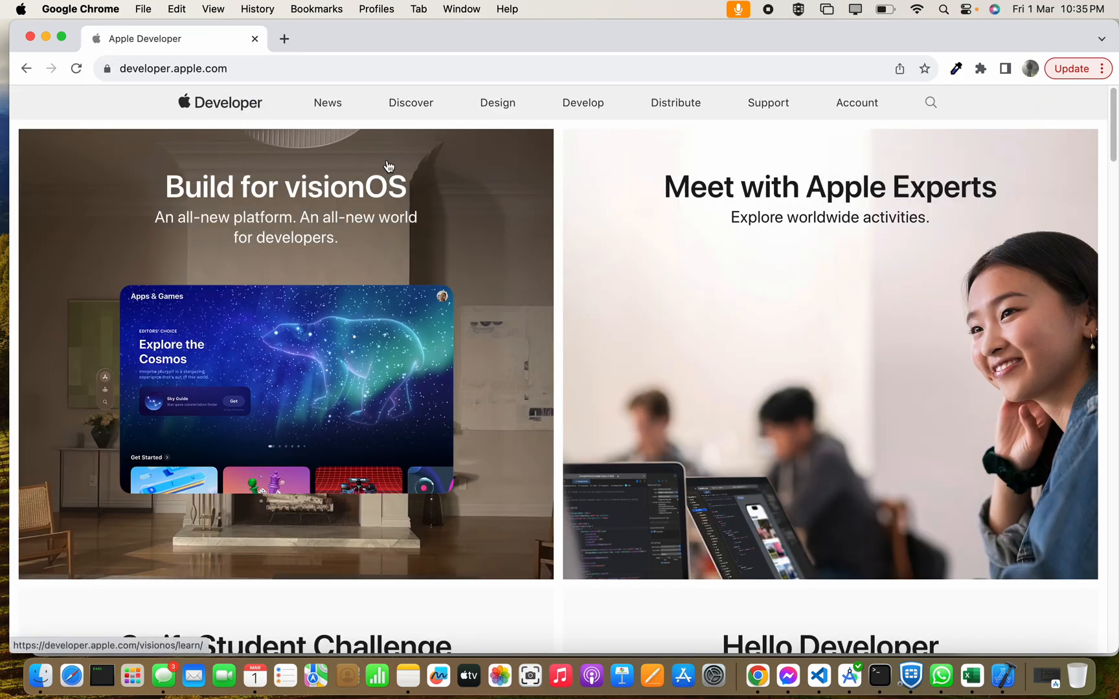
pyautogui.moveTo(858, 102)
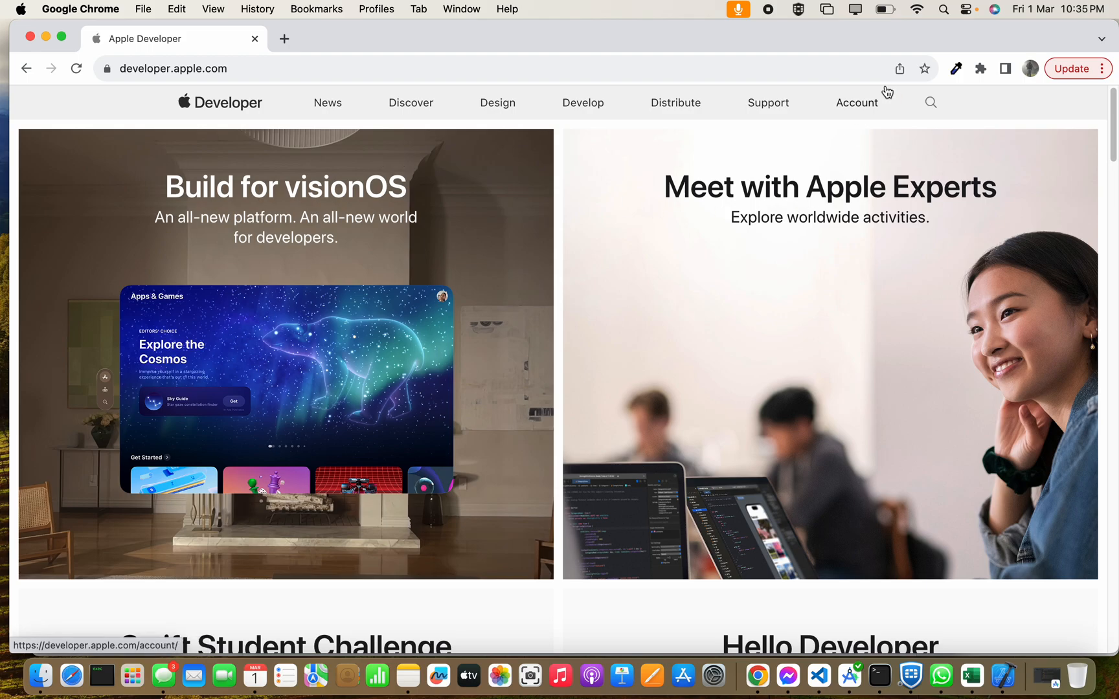
pyautogui.click(856, 102)
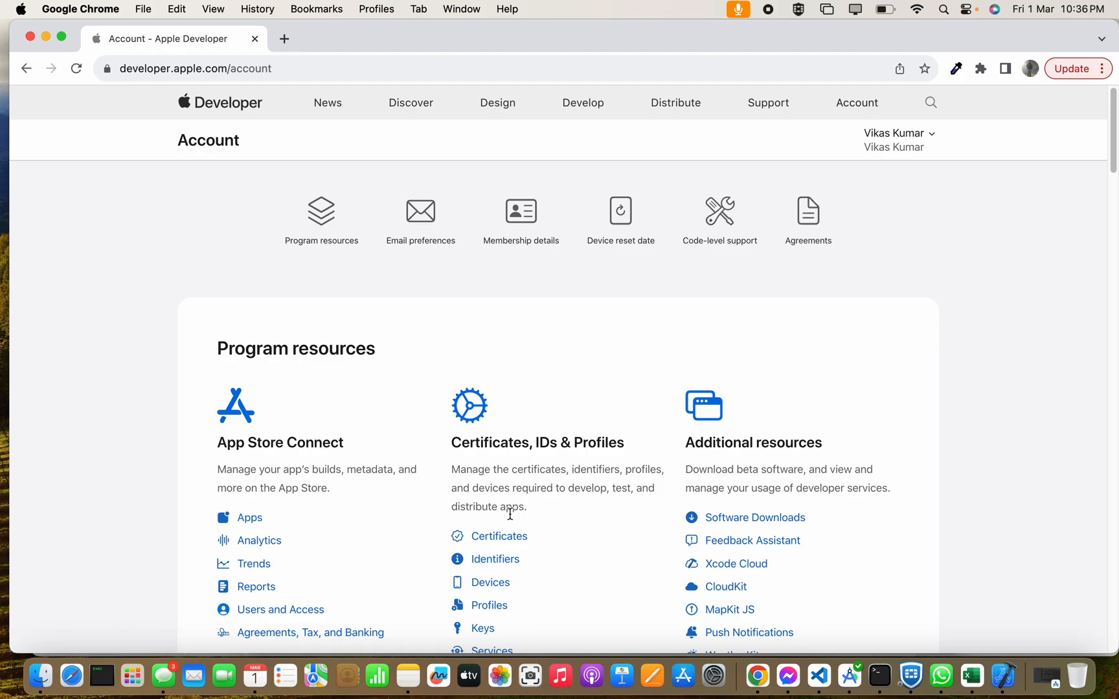
# From Identifiers, start registering a new App ID of type App
pyautogui.click(495, 559)
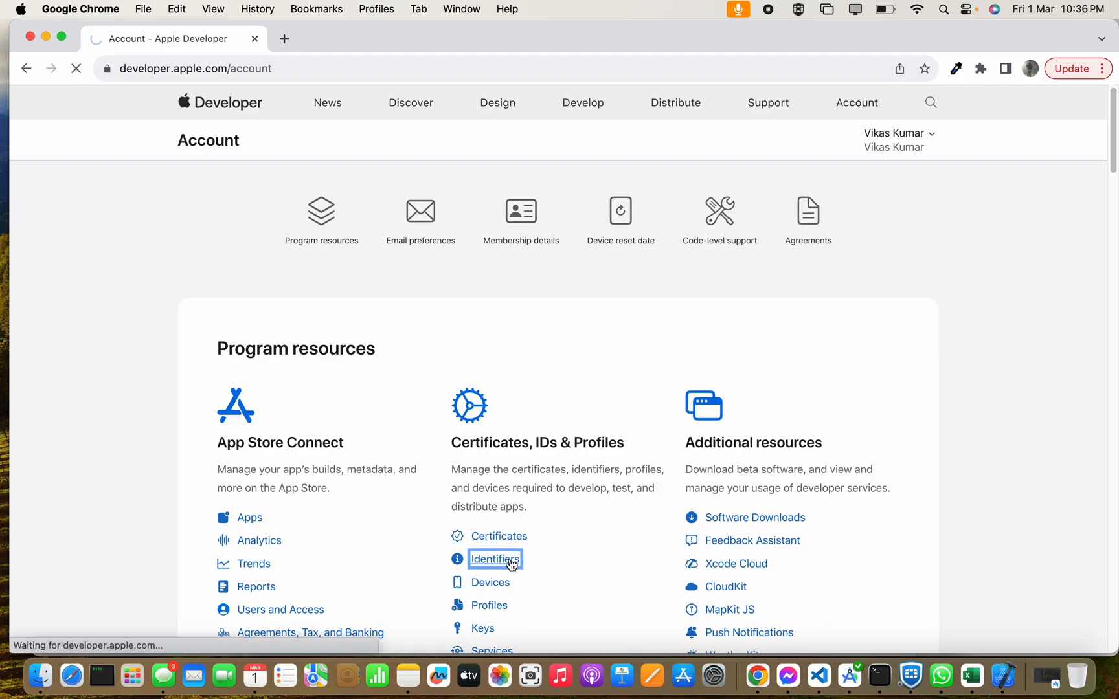
pyautogui.click(495, 559)
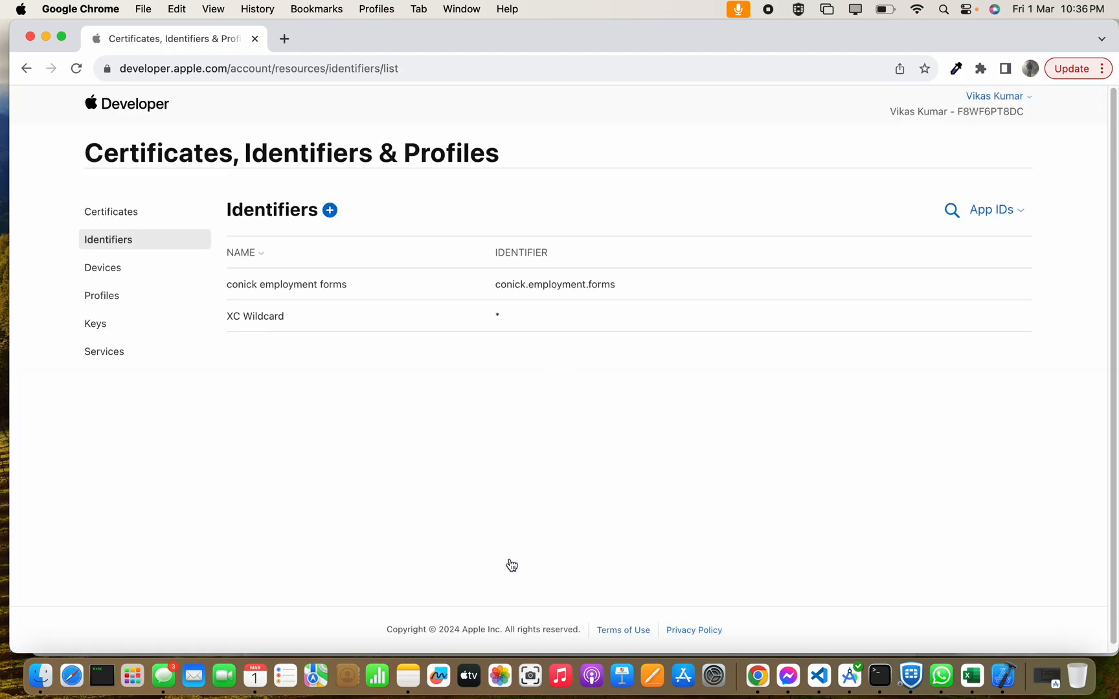
pyautogui.moveTo(668, 418)
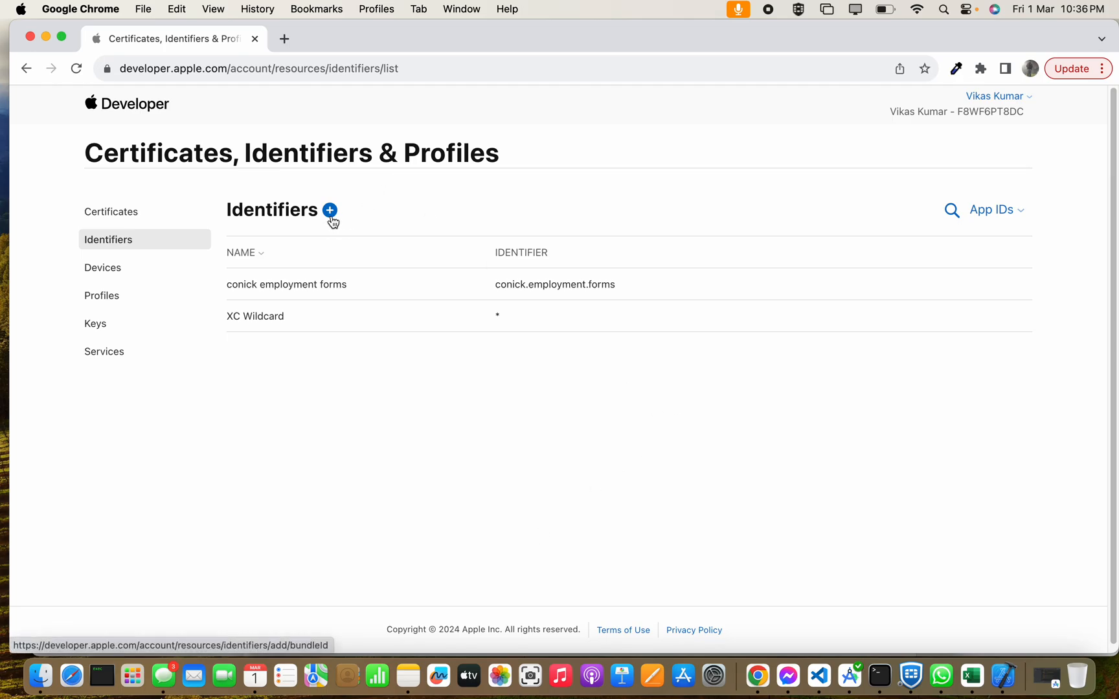
pyautogui.click(329, 210)
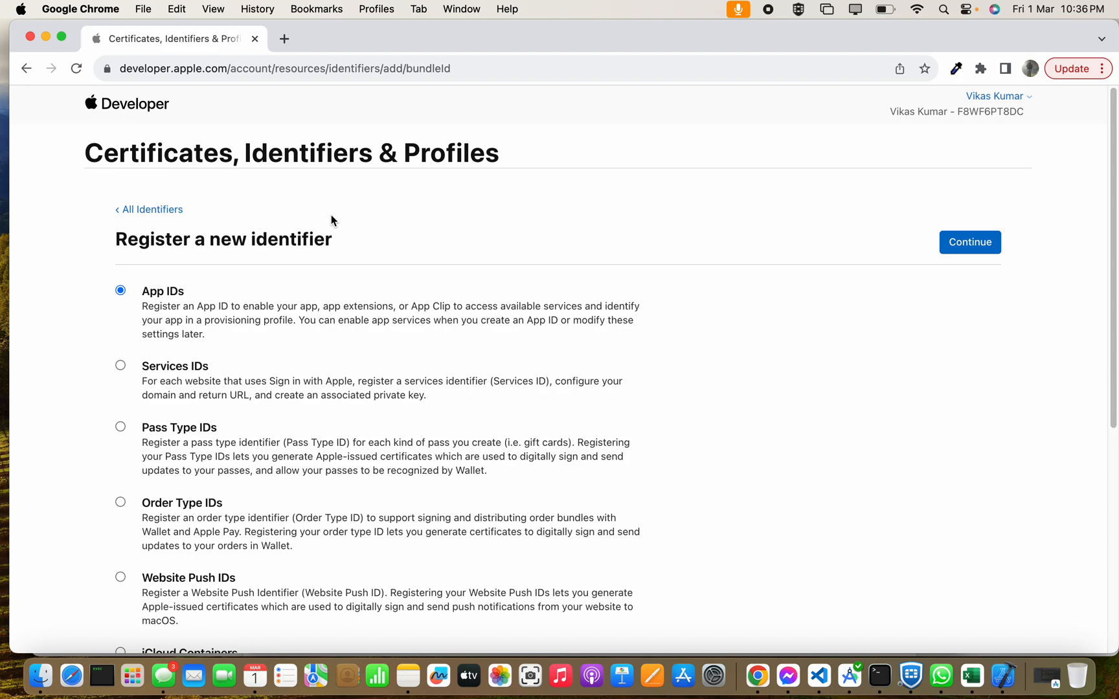
pyautogui.click(968, 242)
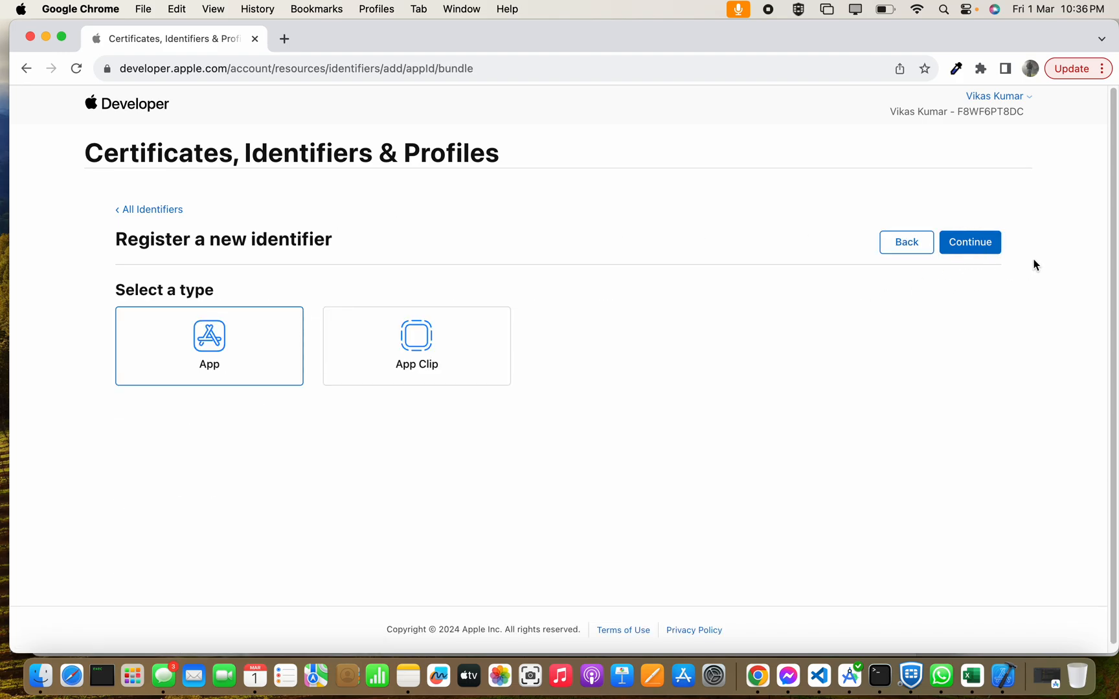
pyautogui.click(970, 242)
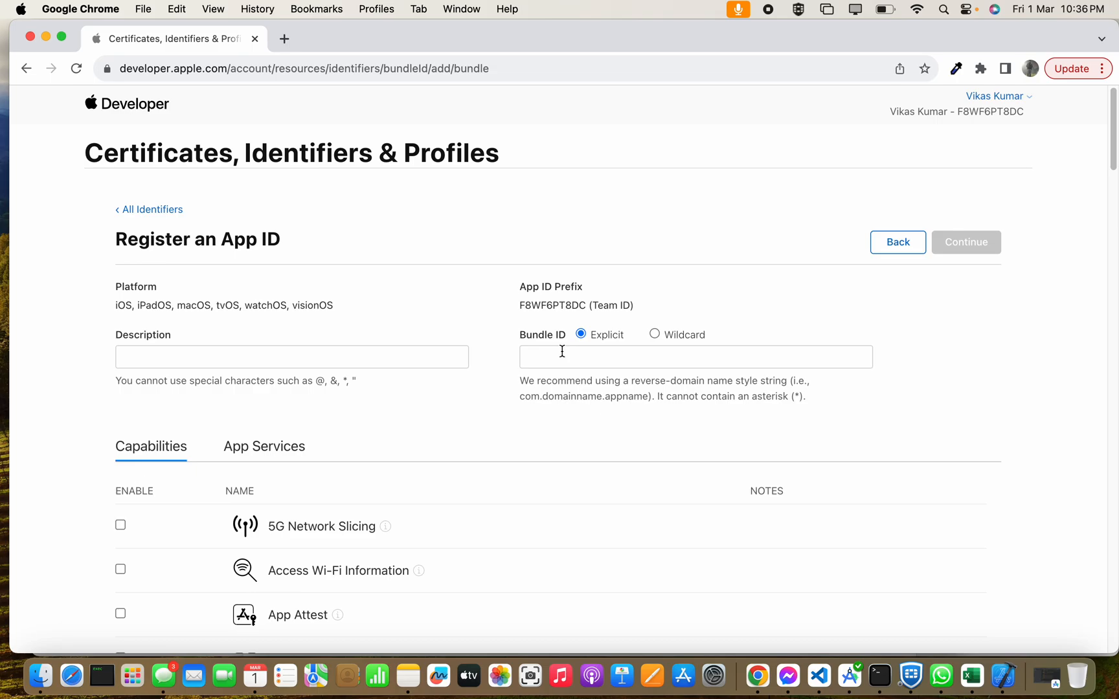
# Enter the explicit bundle ID niks.viks.ionic4
pyautogui.write('niks.viks.io')
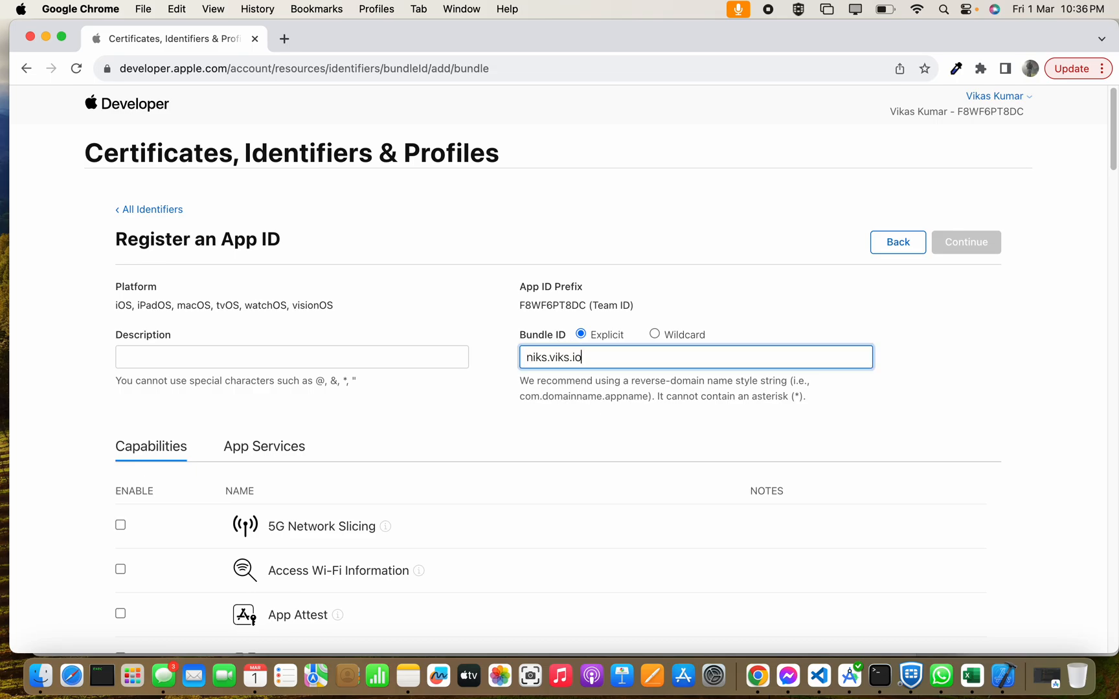
pyautogui.write('ni')
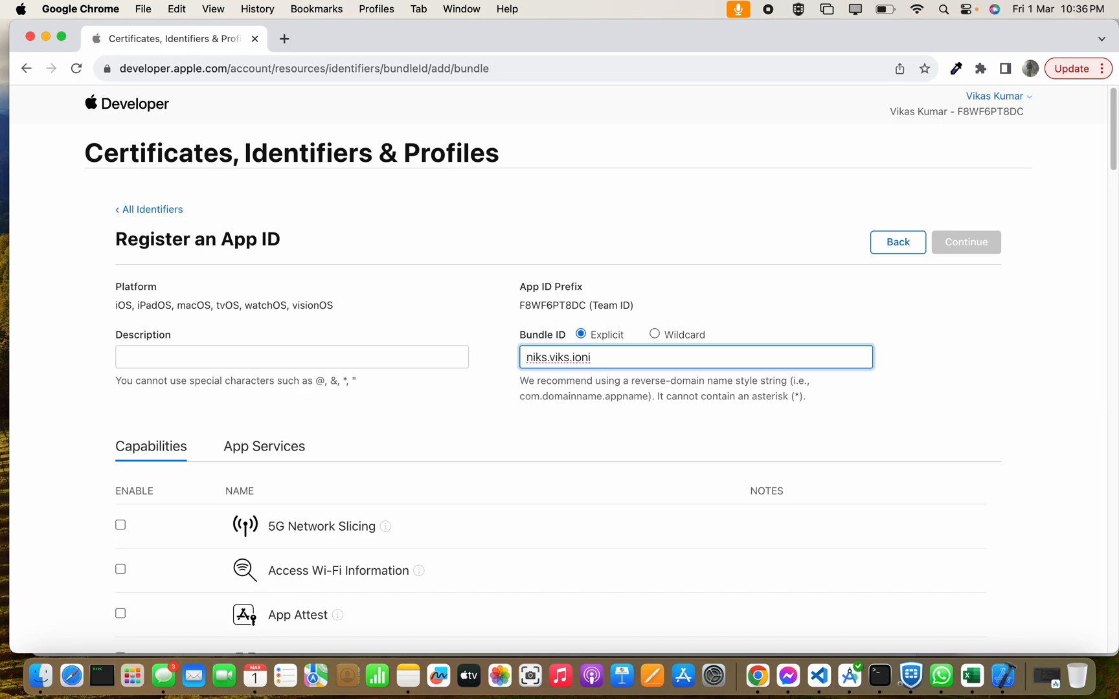
pyautogui.write('c4')
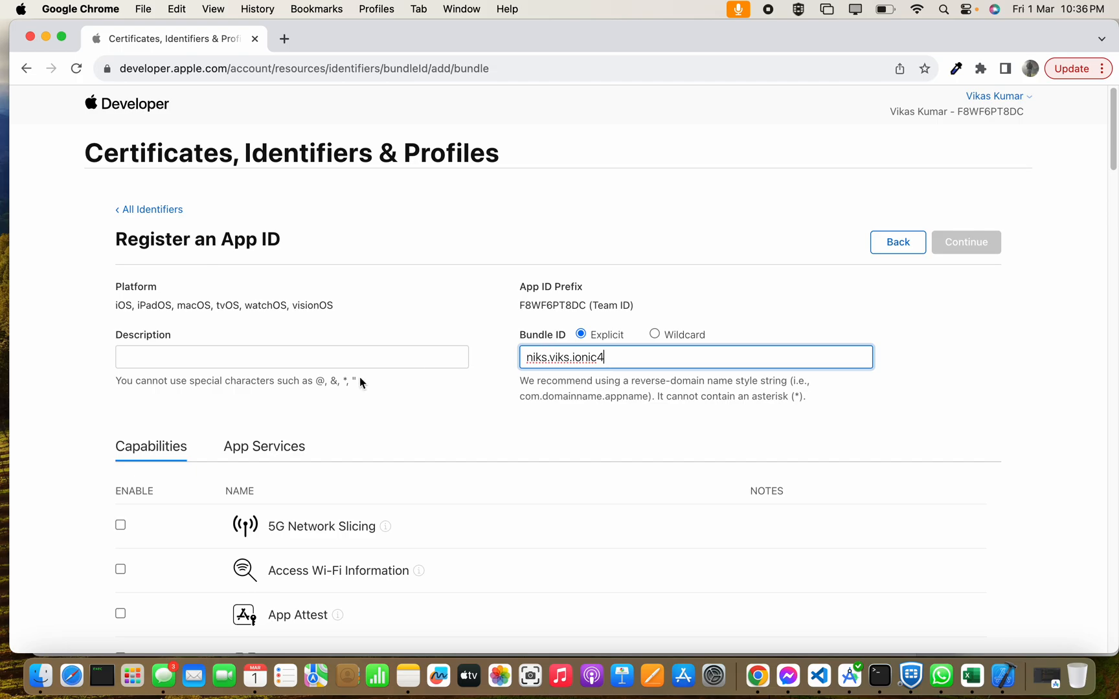
# Enter the description 'The ios app for viewing the app development videos' and continue
pyautogui.click(291, 356)
pyautogui.write('The ios')
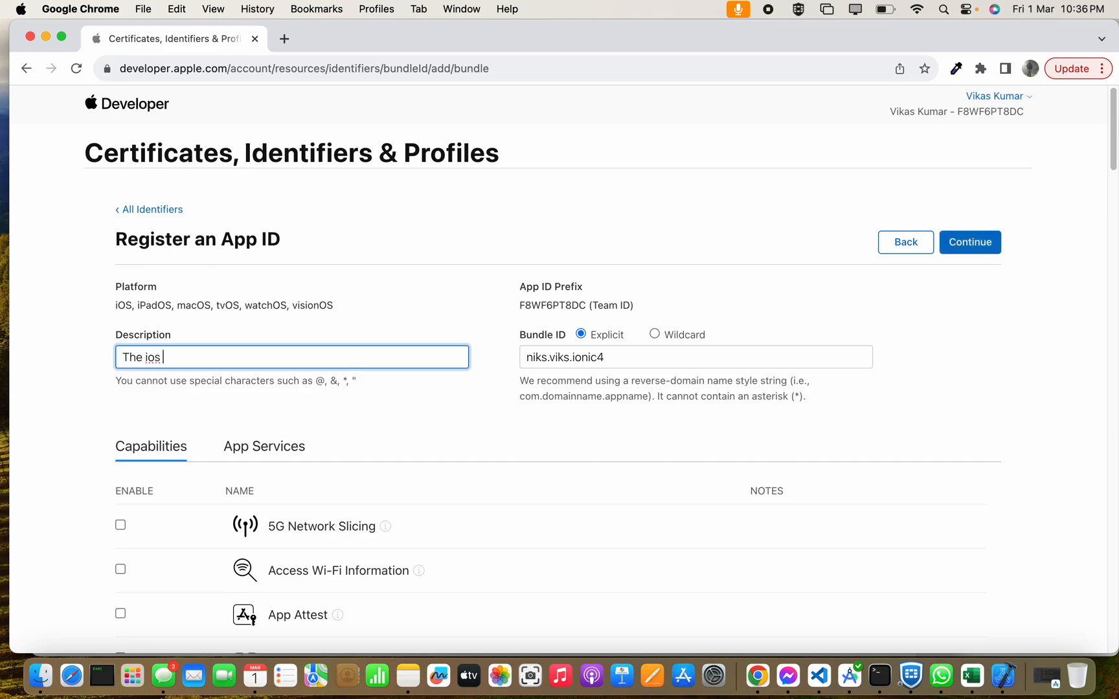
pyautogui.write('app for')
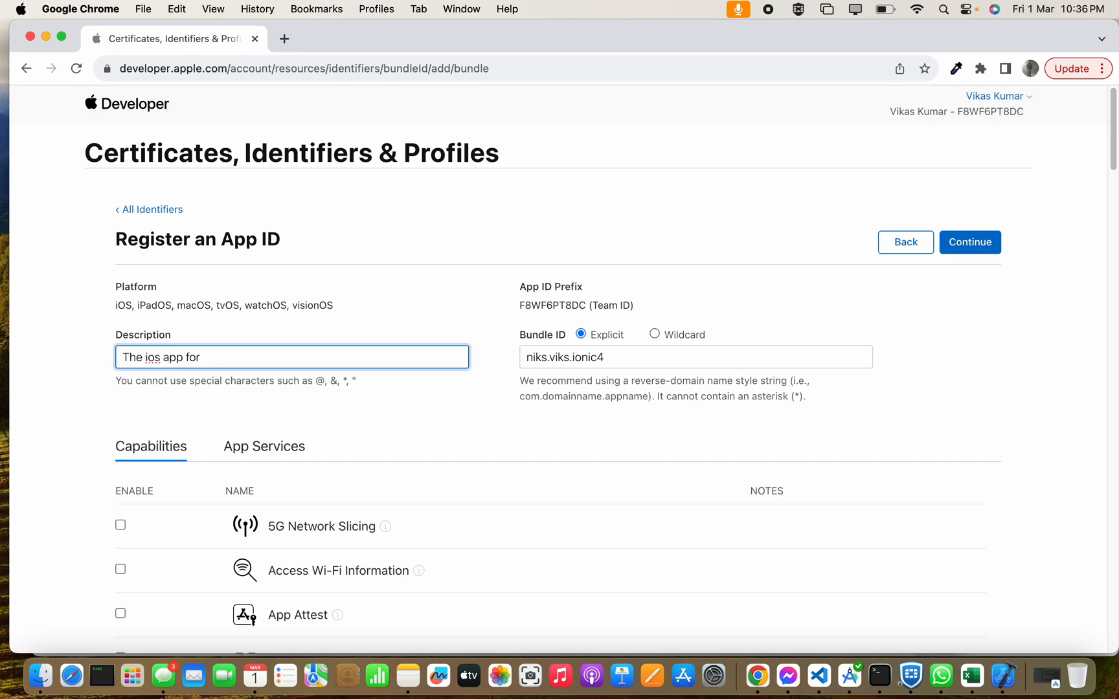
pyautogui.write('view')
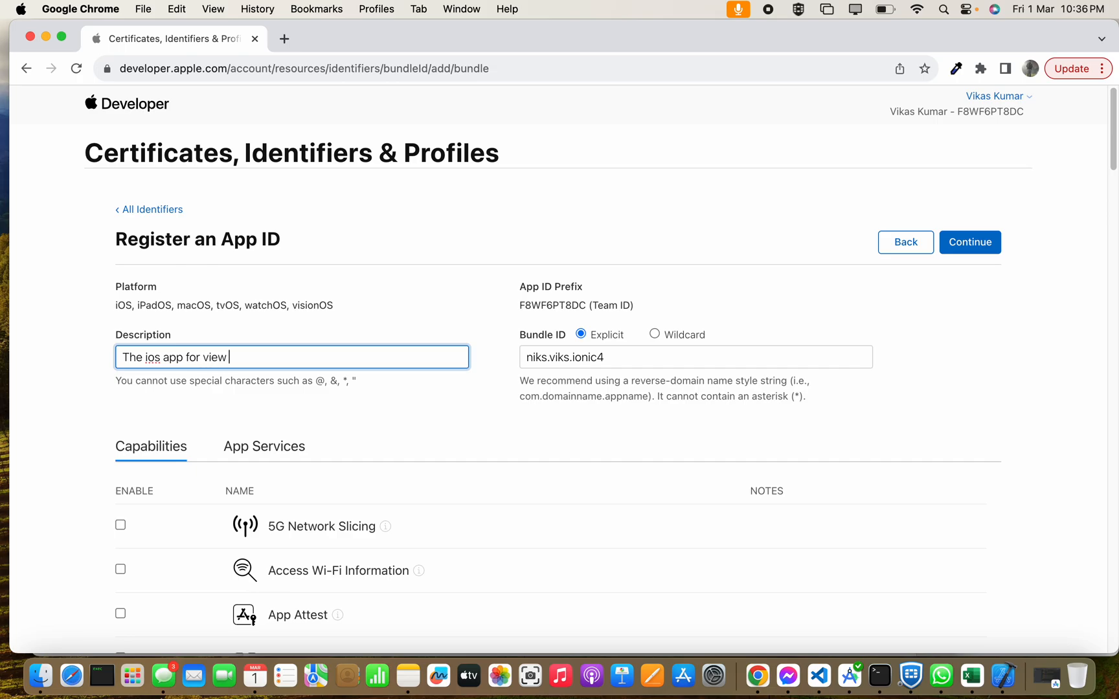
pyautogui.write('ing')
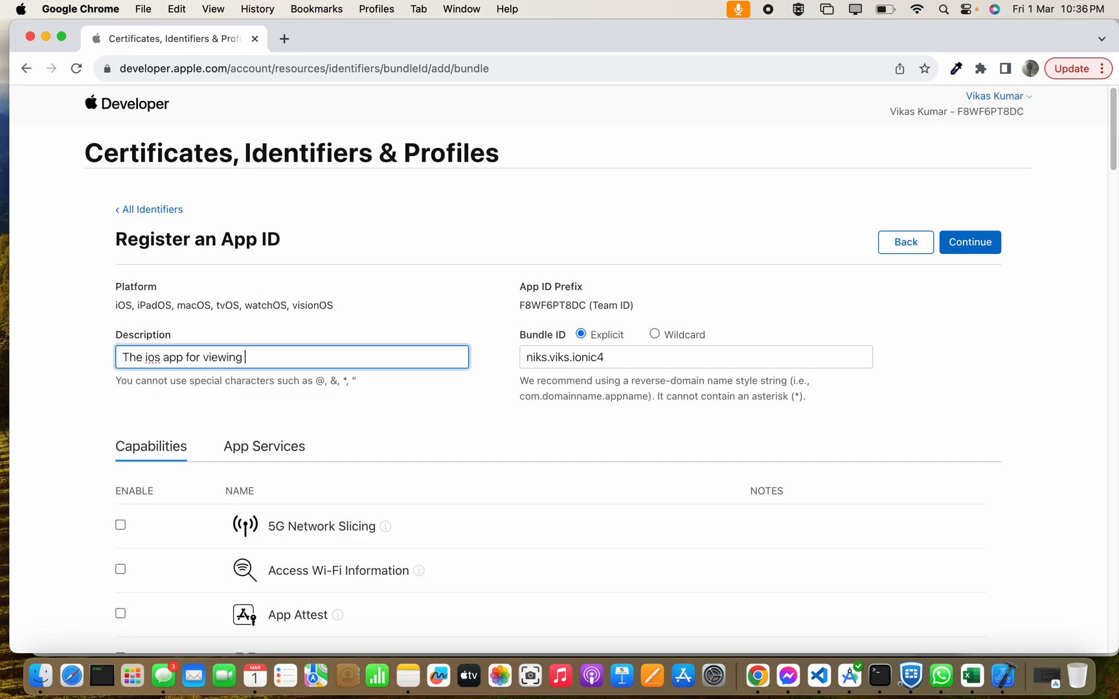
pyautogui.write('the app de')
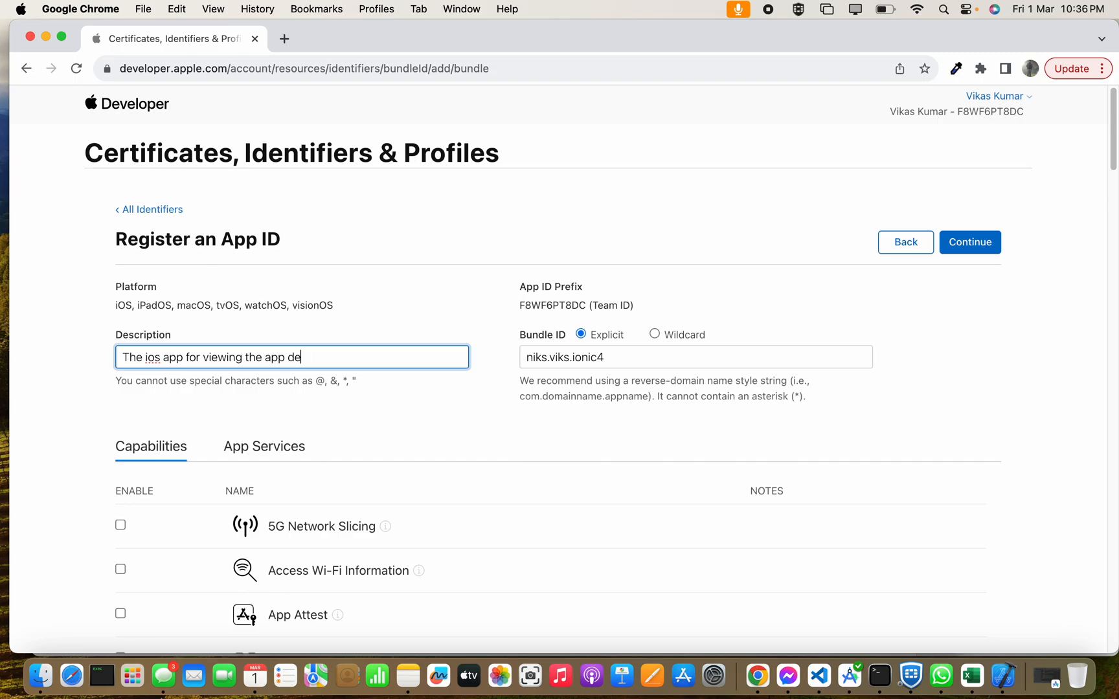
pyautogui.write('velopm')
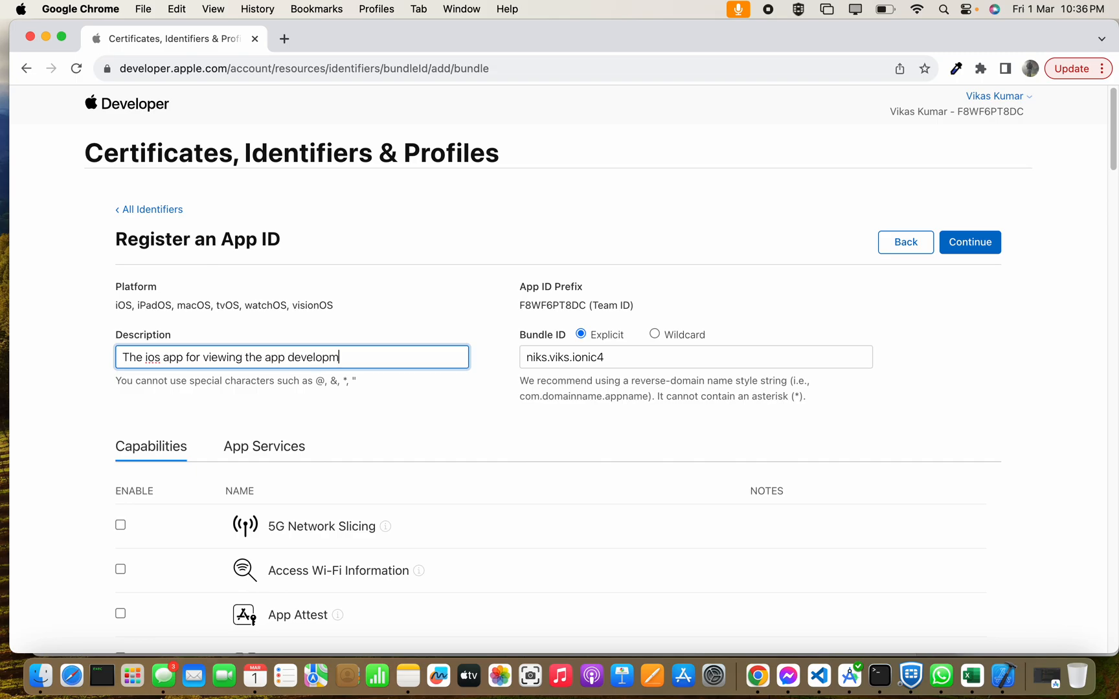
pyautogui.write('ent v')
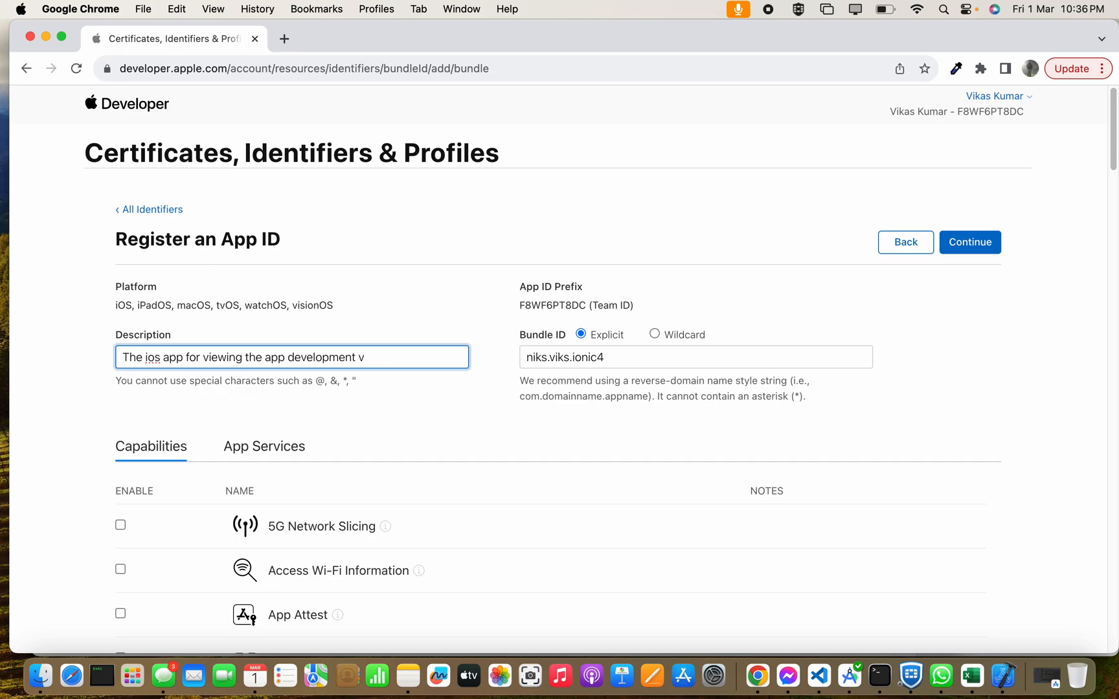
pyautogui.write('ideos')
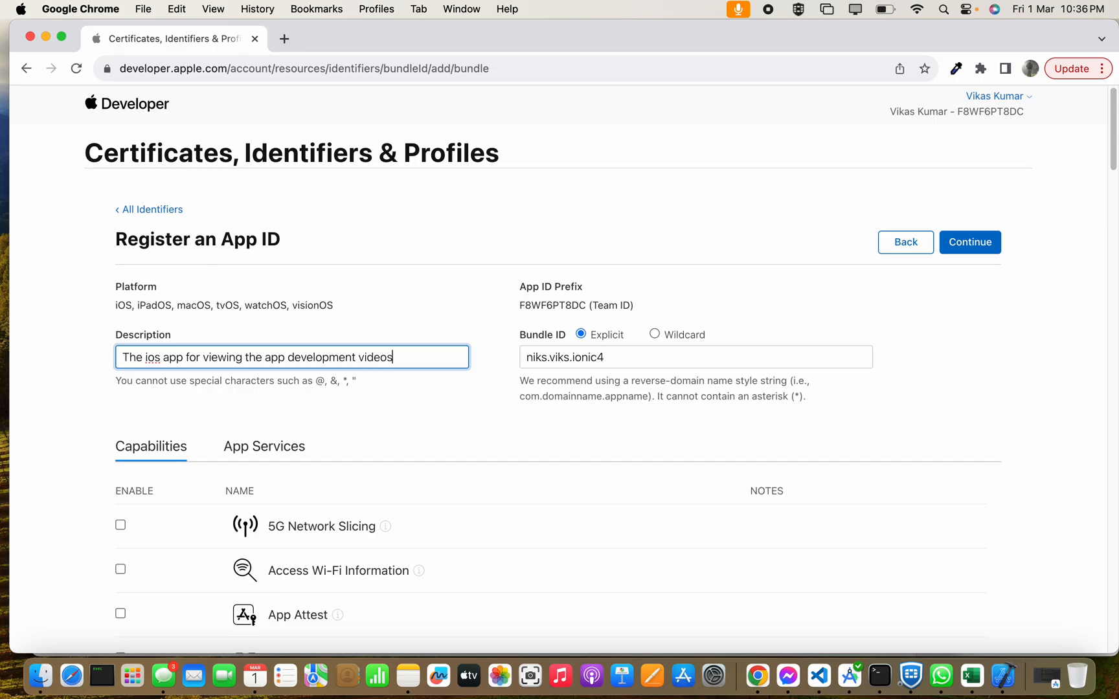
pyautogui.moveTo(345, 343)
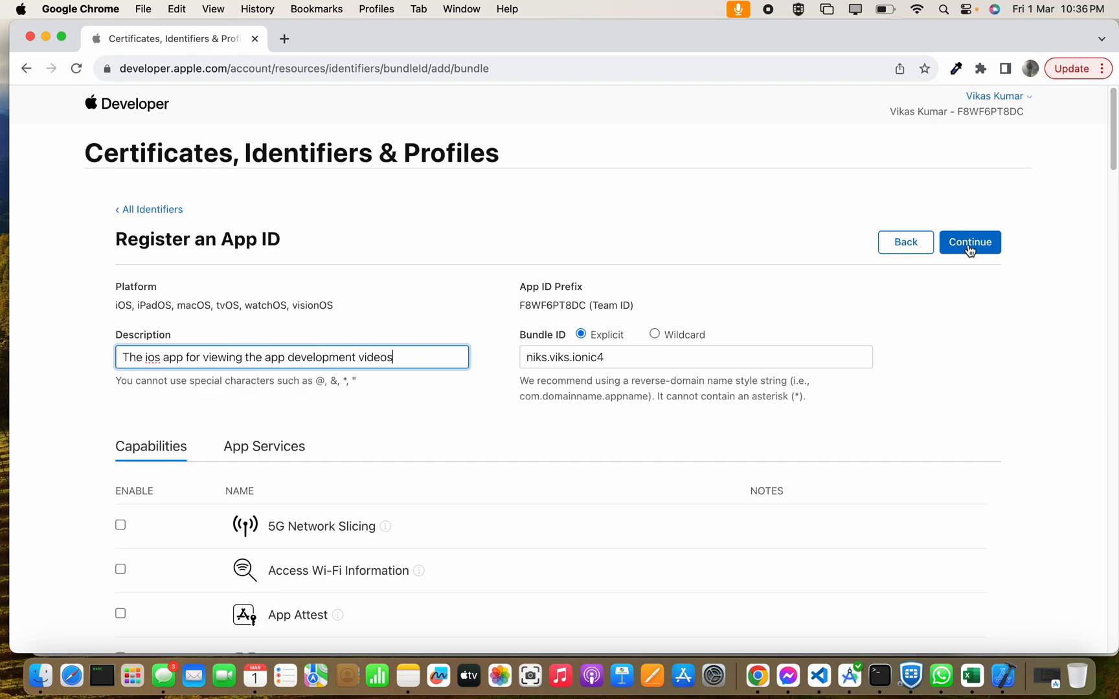
pyautogui.click(969, 243)
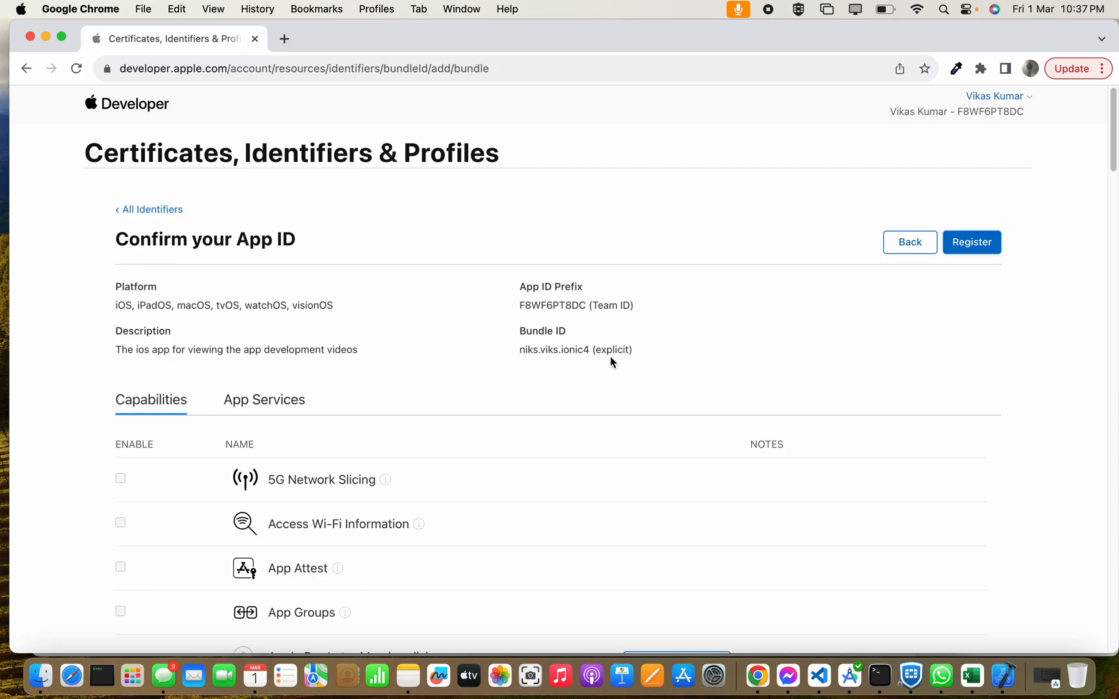
pyautogui.moveTo(586, 300)
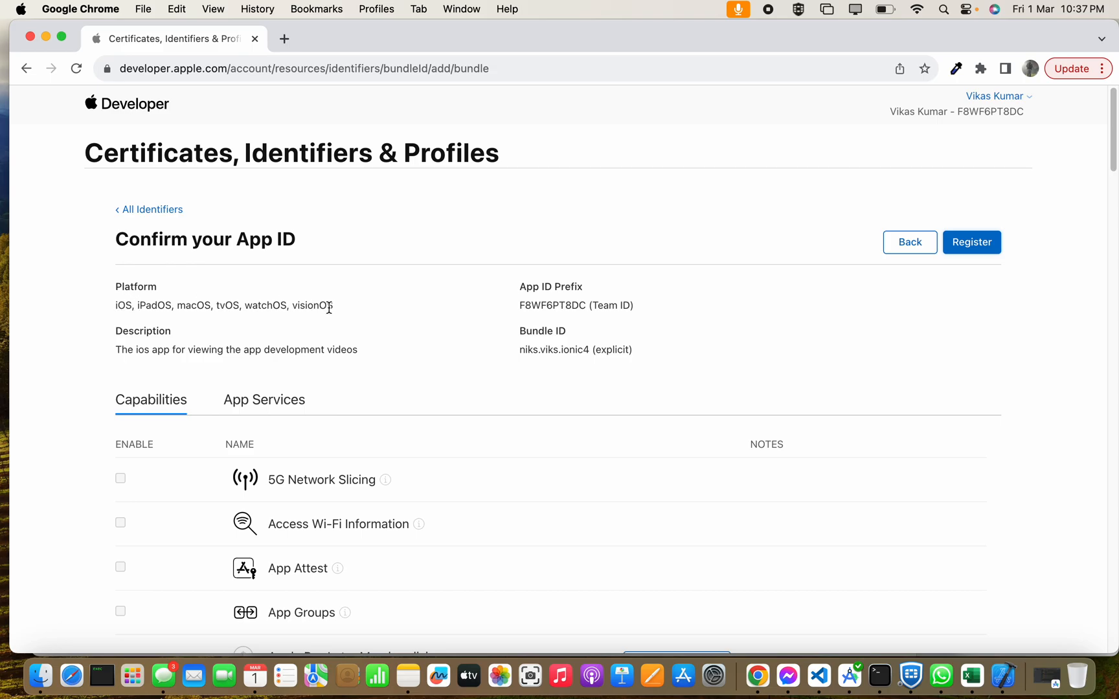
# Review the niks.viks.ionic4 confirmation page, scrolling through its capabilities list
pyautogui.moveTo(149, 306); pyautogui.dragTo(333, 305)
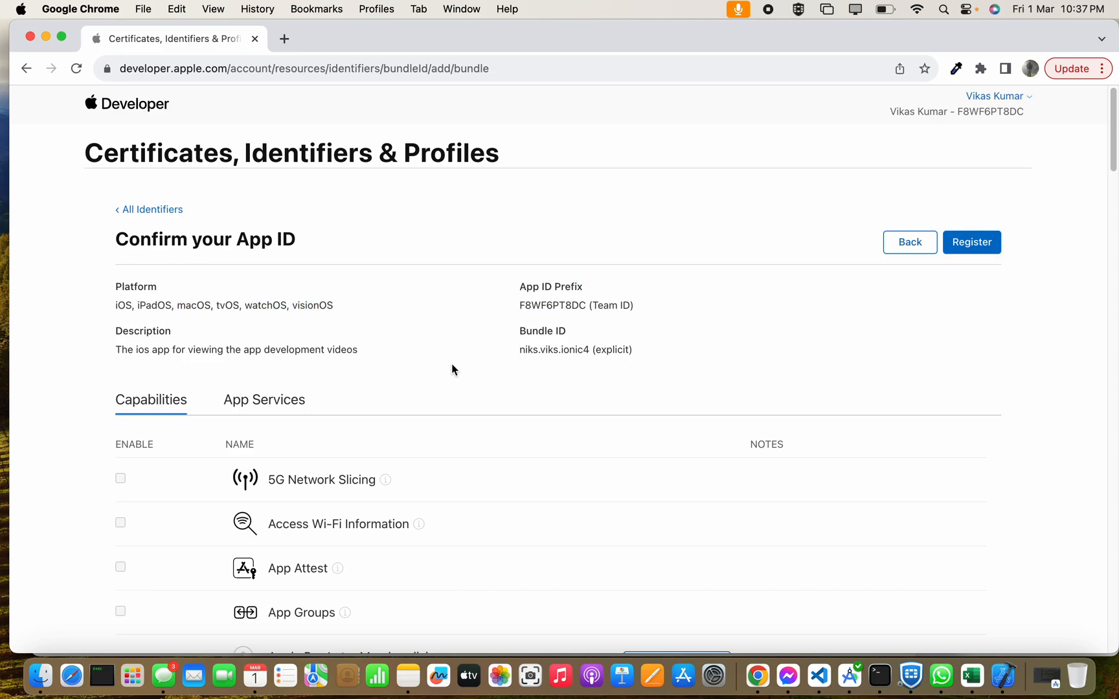
pyautogui.scroll(-3)
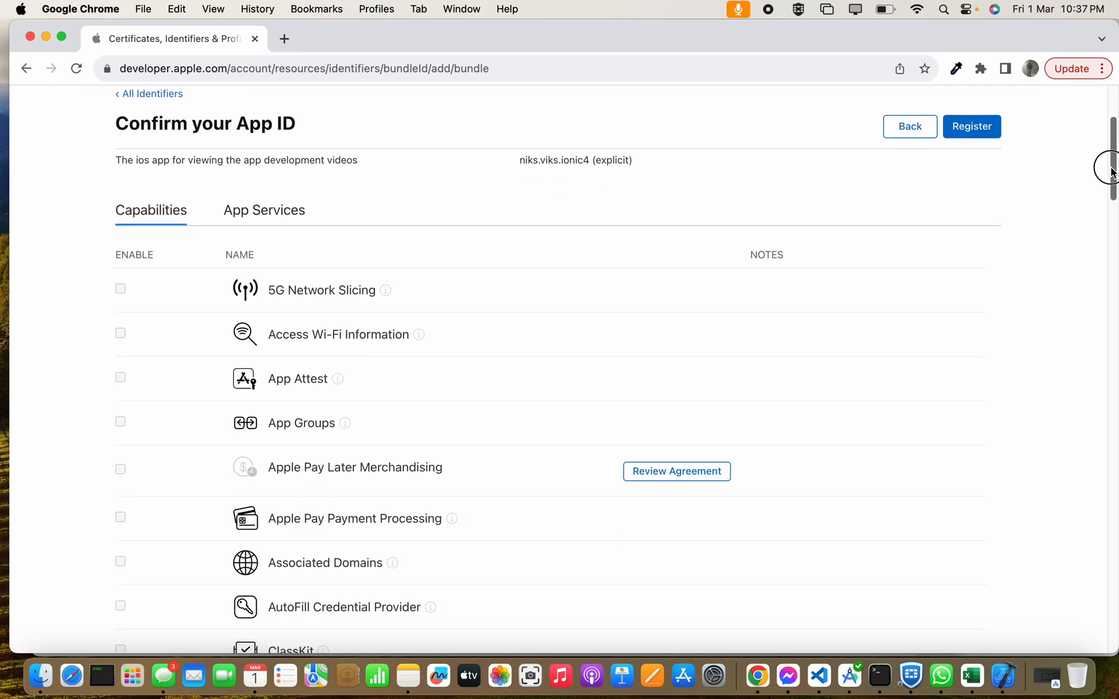
pyautogui.scroll(-3)
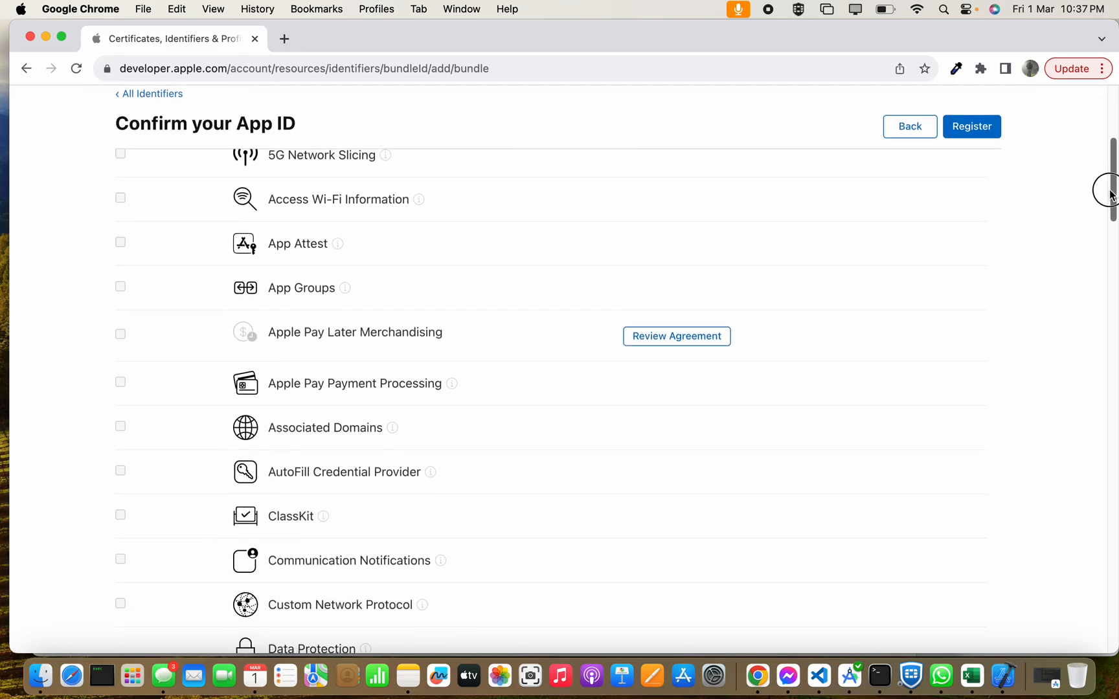
pyautogui.scroll(-3)
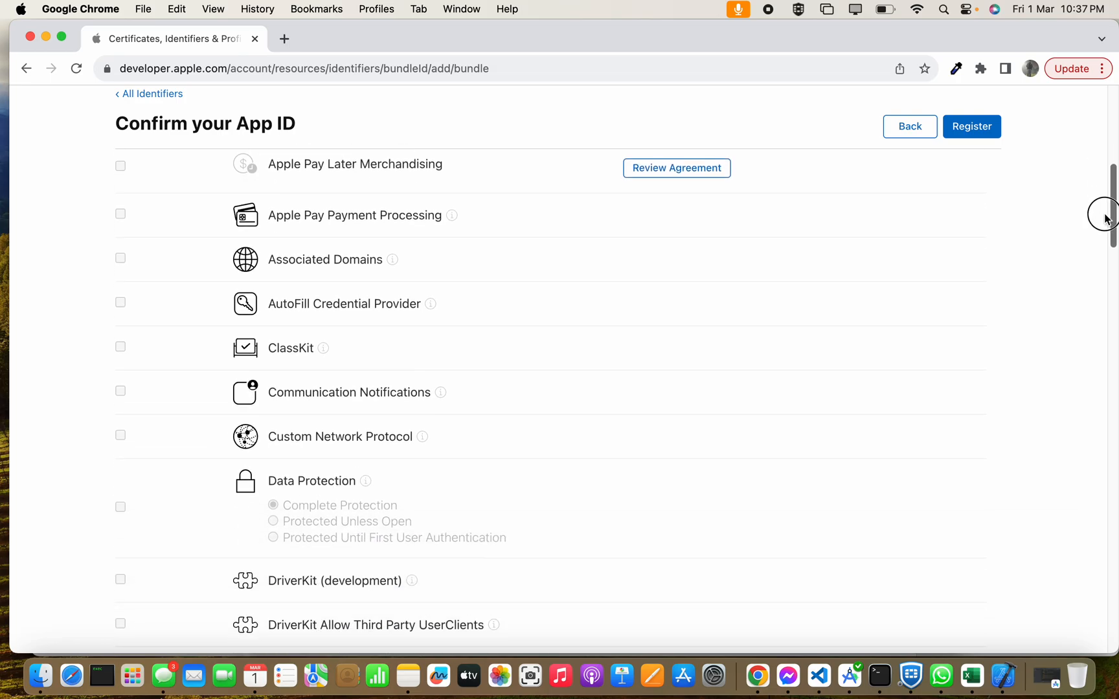
pyautogui.scroll(-3)
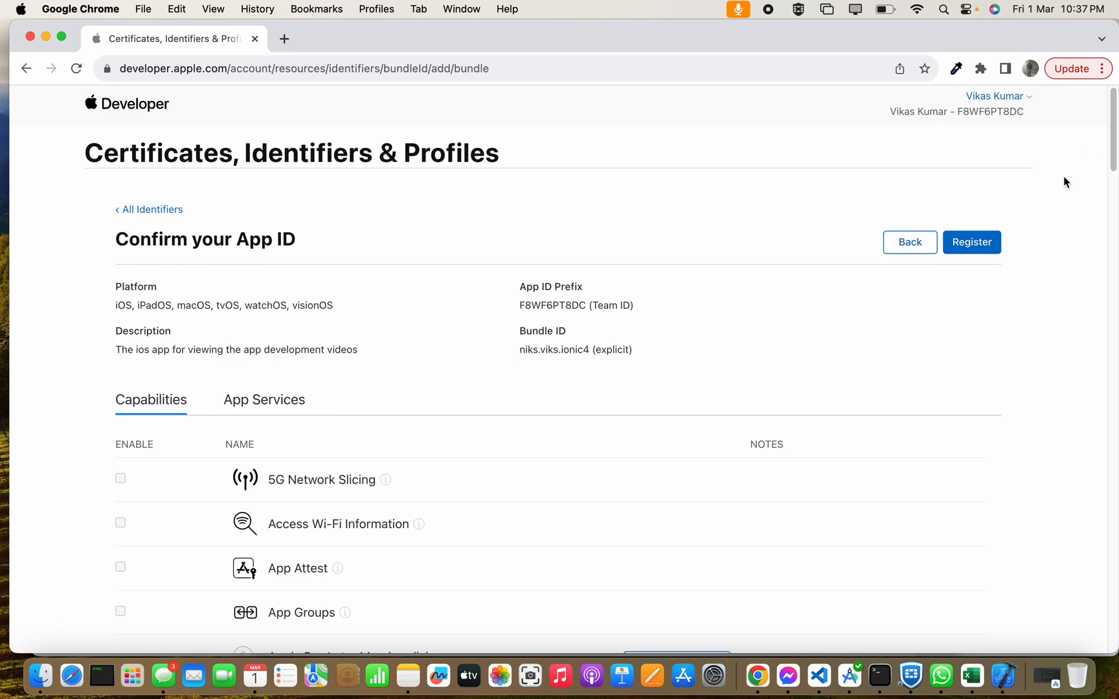
# Register the niks.viks.ionic4 App ID and check it in the Identifiers list
pyautogui.click(971, 242)
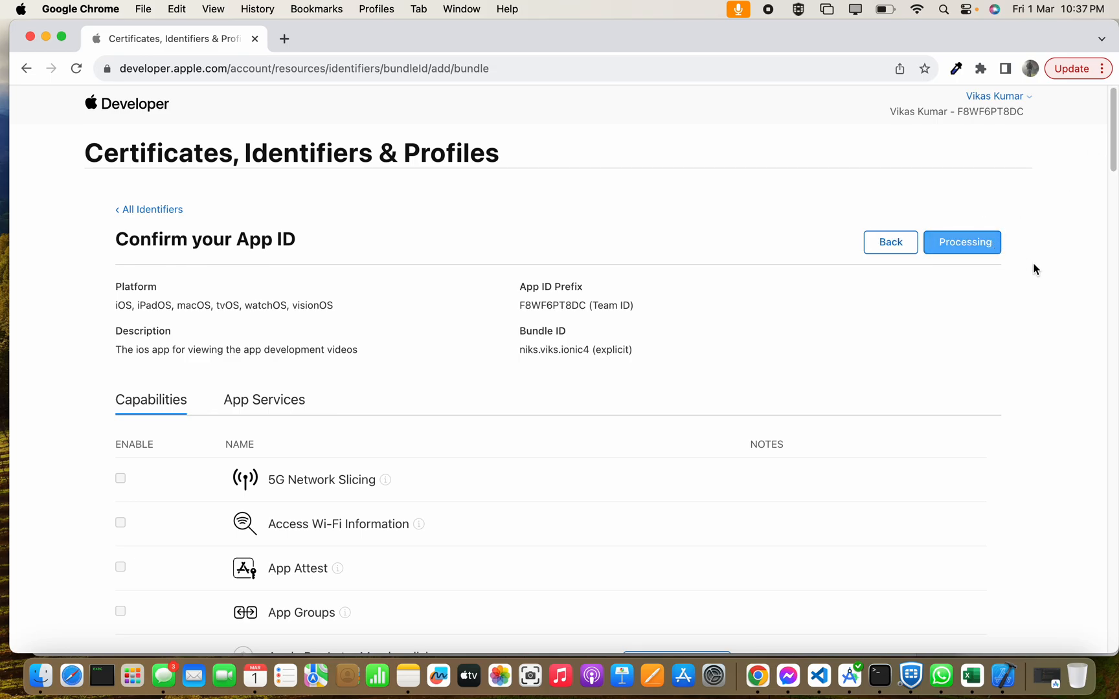
pyautogui.click(962, 243)
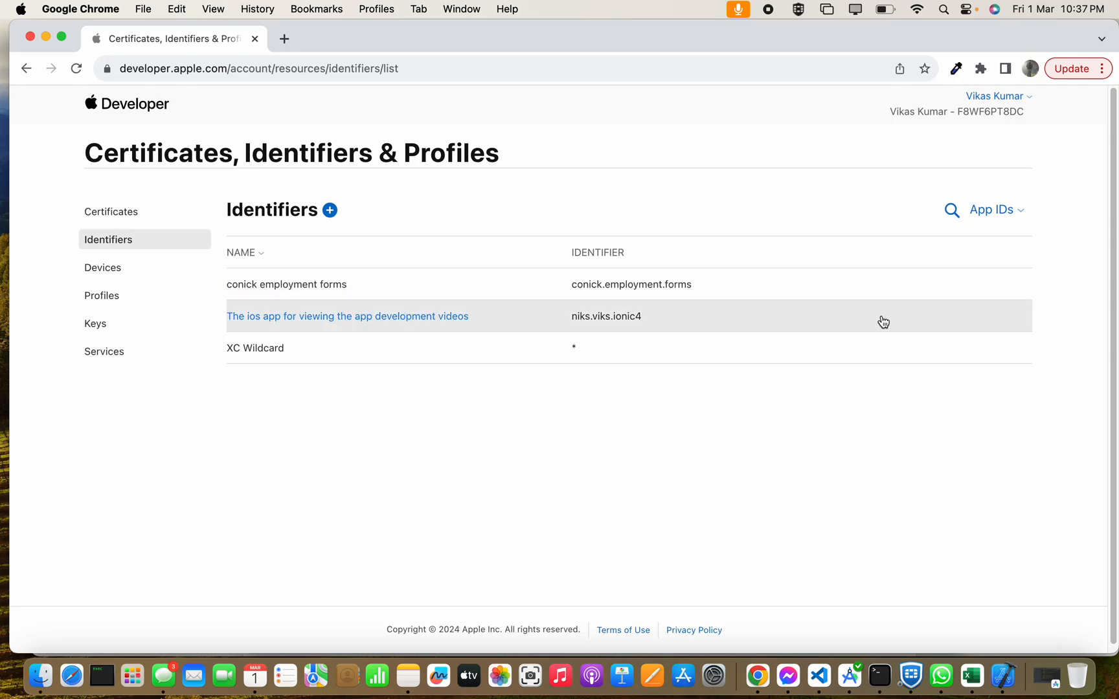
pyautogui.moveTo(585, 414)
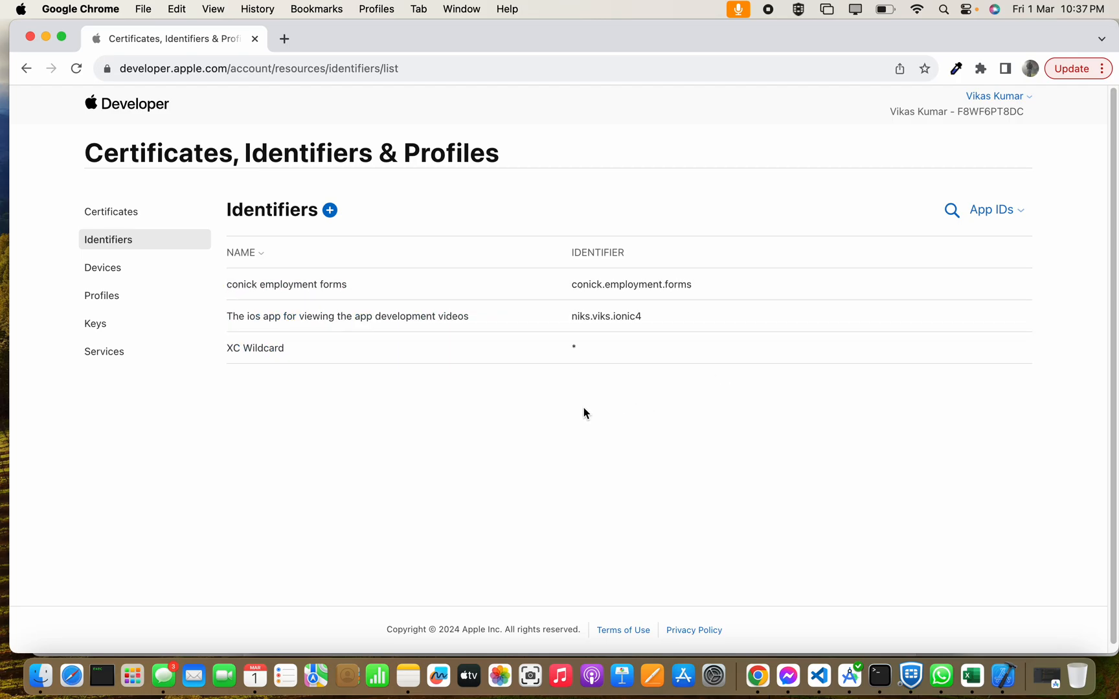
pyautogui.moveTo(656, 324)
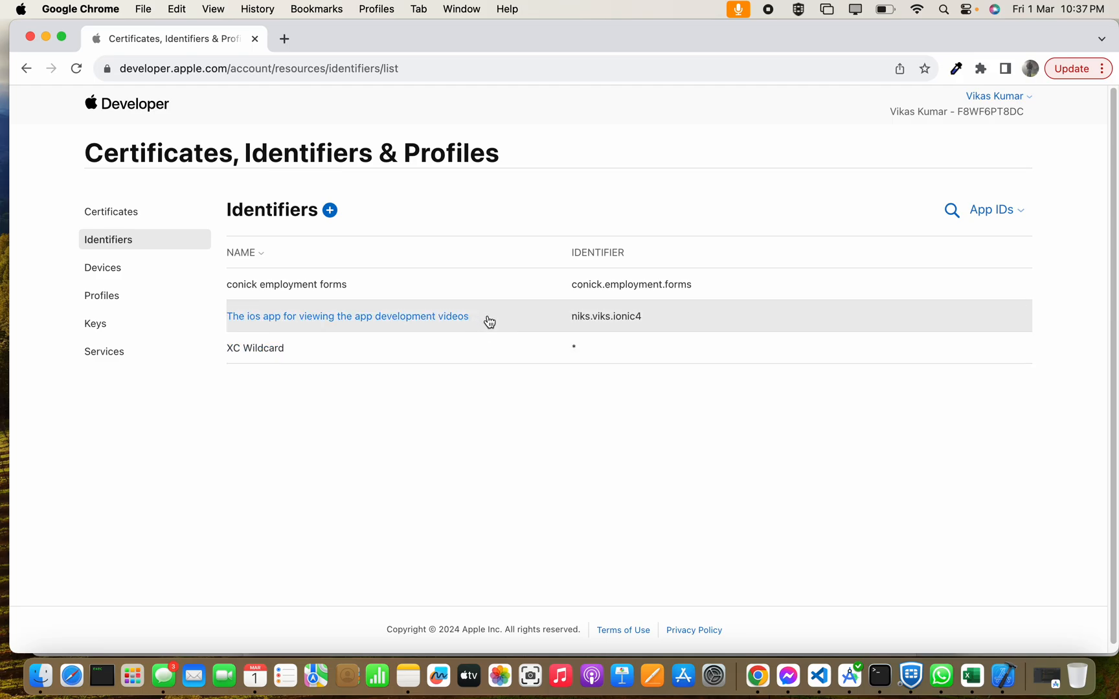
pyautogui.moveTo(499, 322)
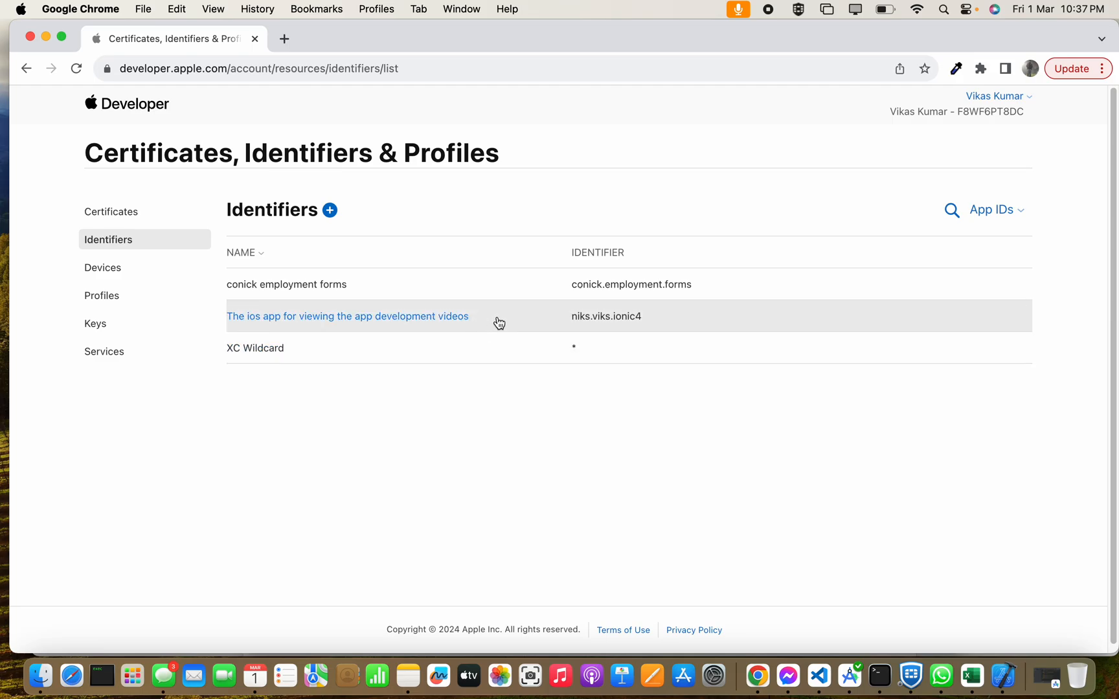
pyautogui.moveTo(655, 321)
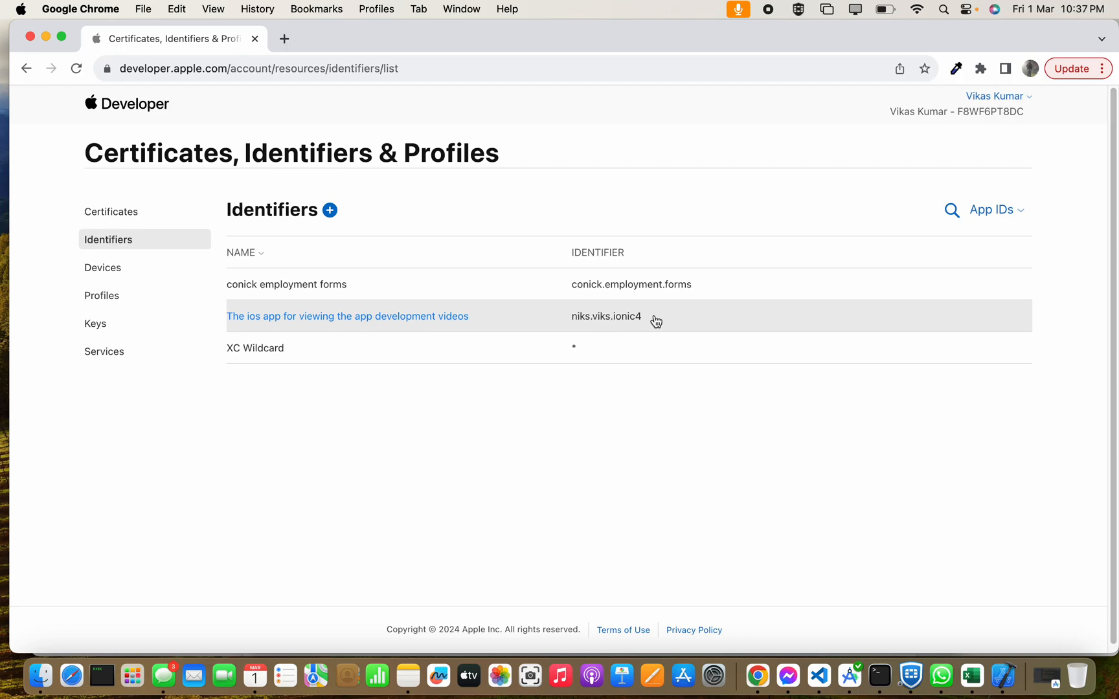
pyautogui.moveTo(629, 322)
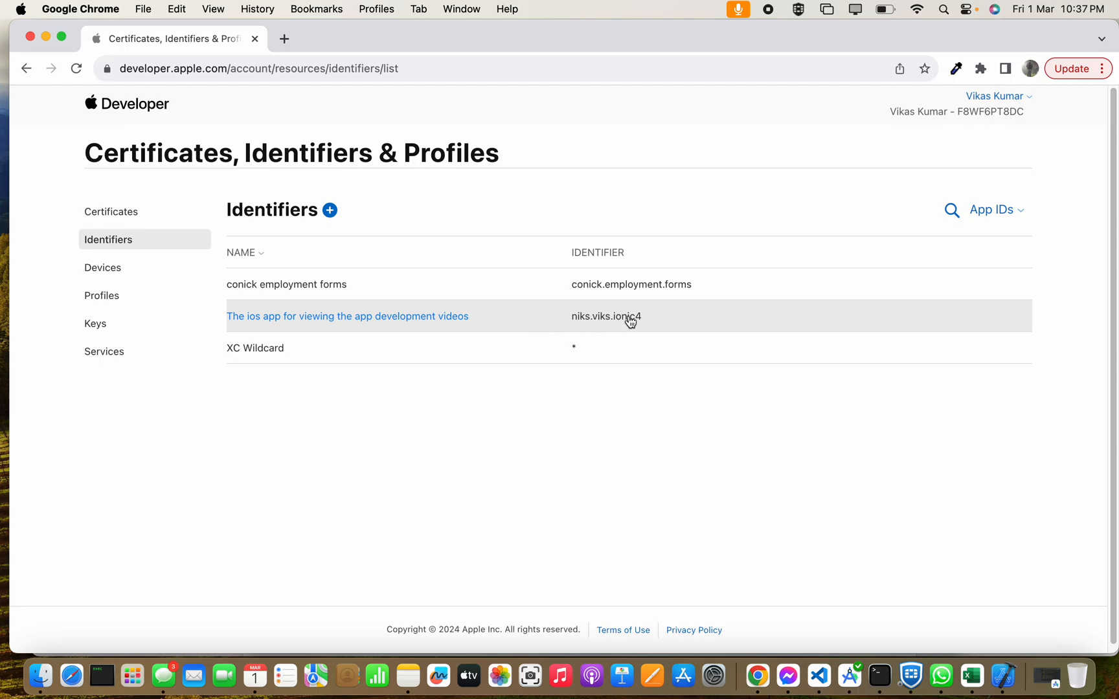